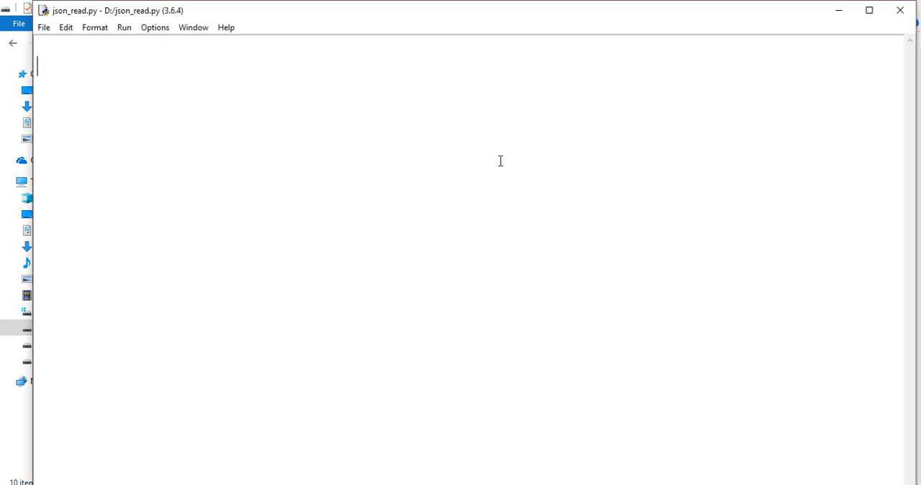
Write f= open("D:\\data.txt","r") to open the data file in read mode
{"action": "type", "text": "f="}
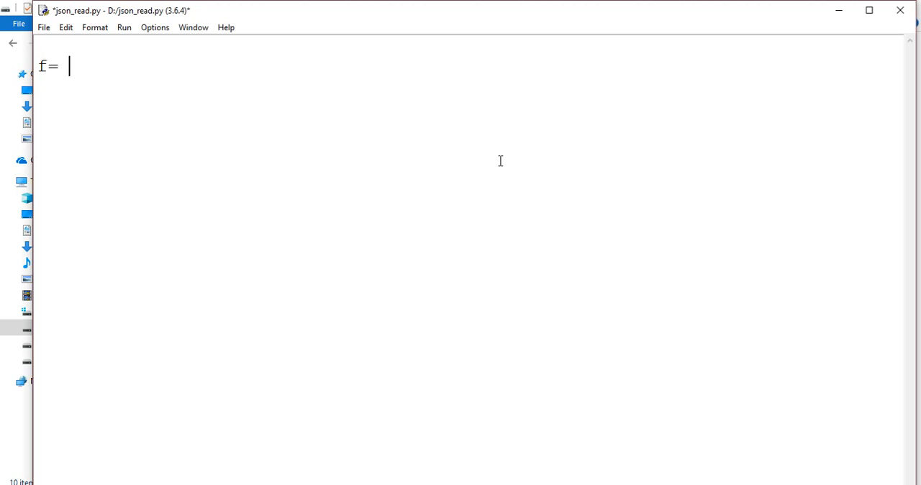
{"action": "type", "text": "open("}
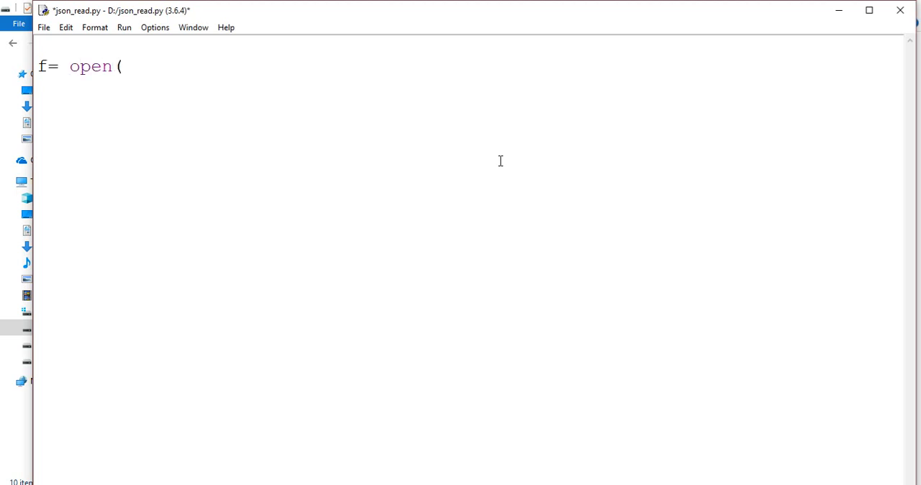
{"action": "type", "text": "\"\""}
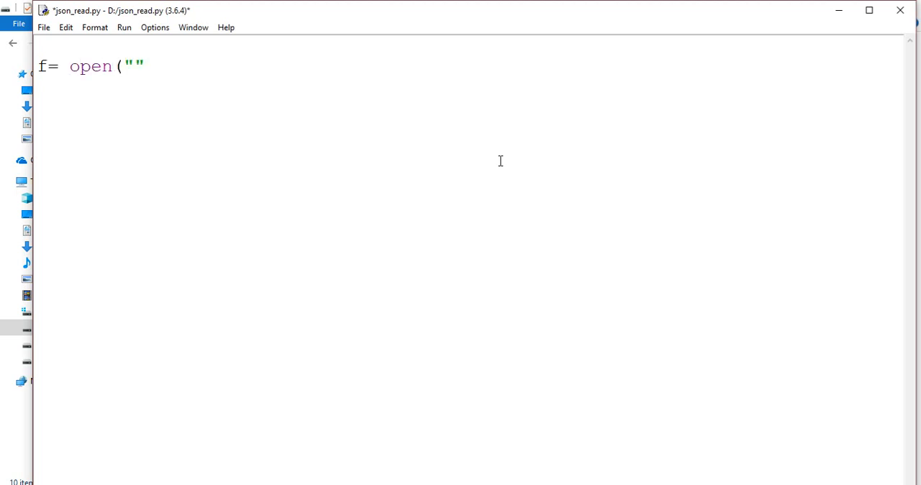
{"action": "type", "text": "D:\\\\"}
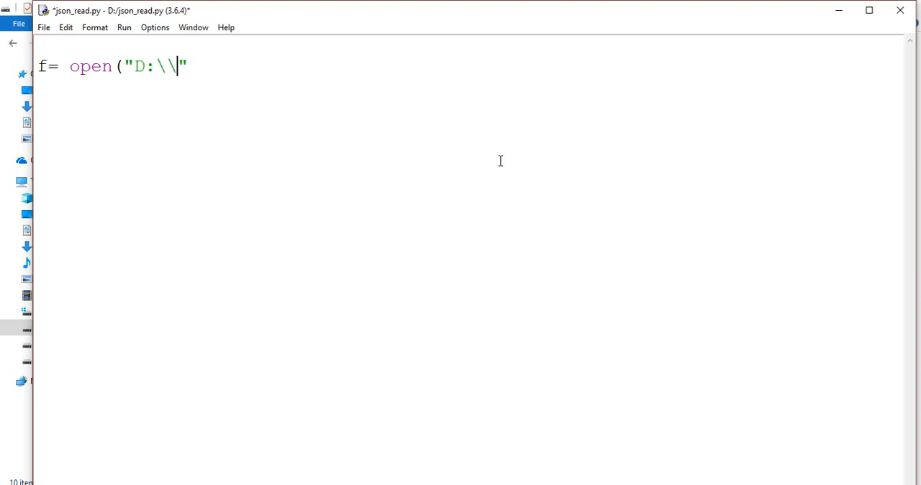
{"action": "type", "text": "da"}
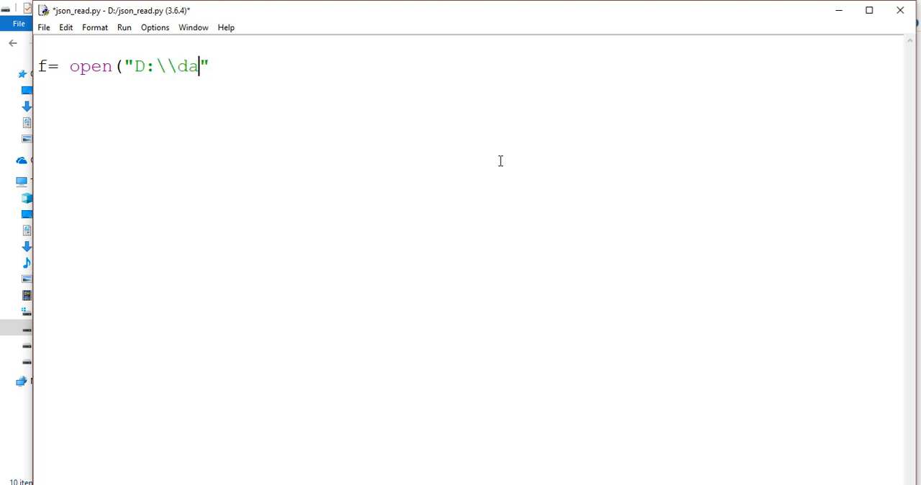
{"action": "type", "text": "ta.txt"}
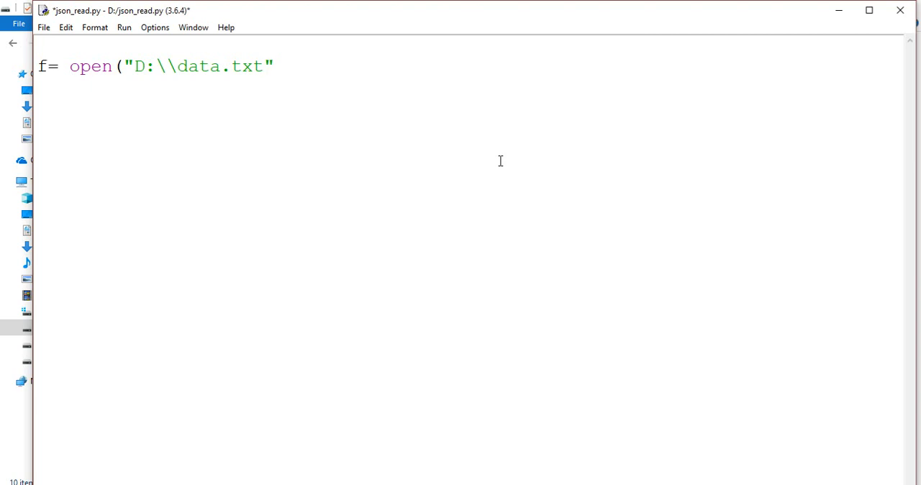
{"action": "type", "text": ",\"\""}
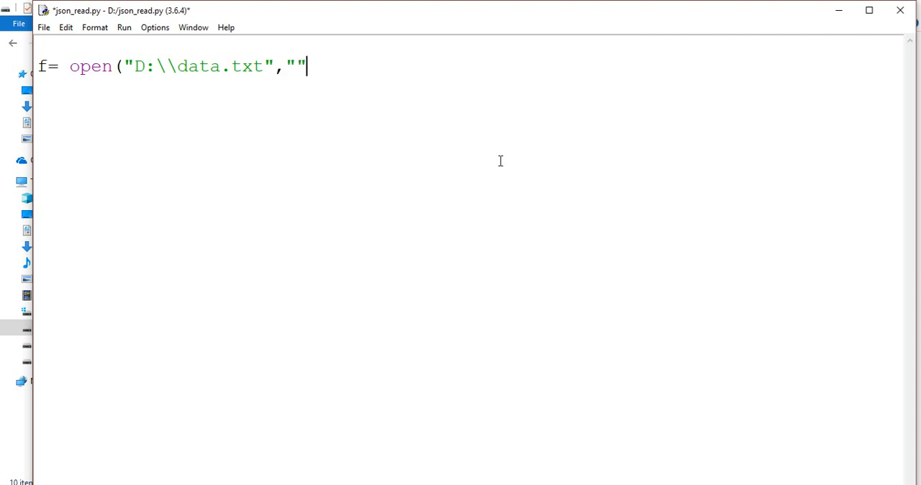
{"action": "type", "text": "r"}
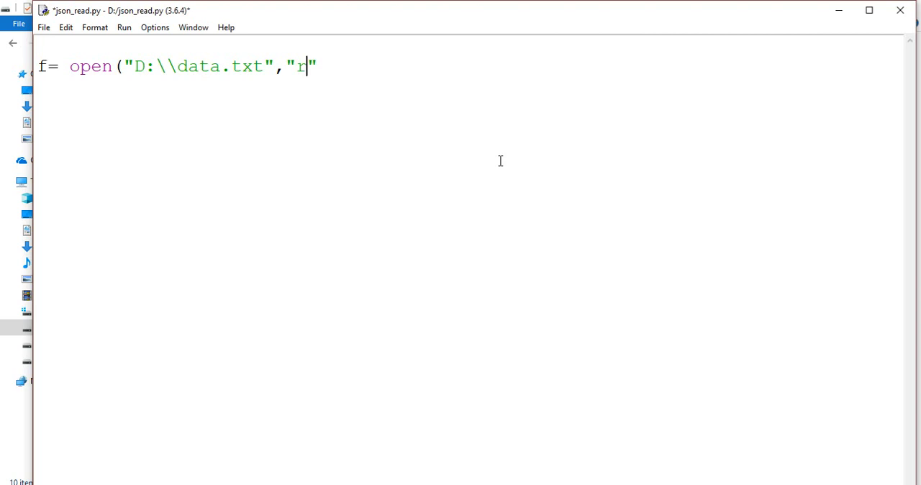
{"action": "type", "text": ")"}
{"action": "type", "text": "s="}
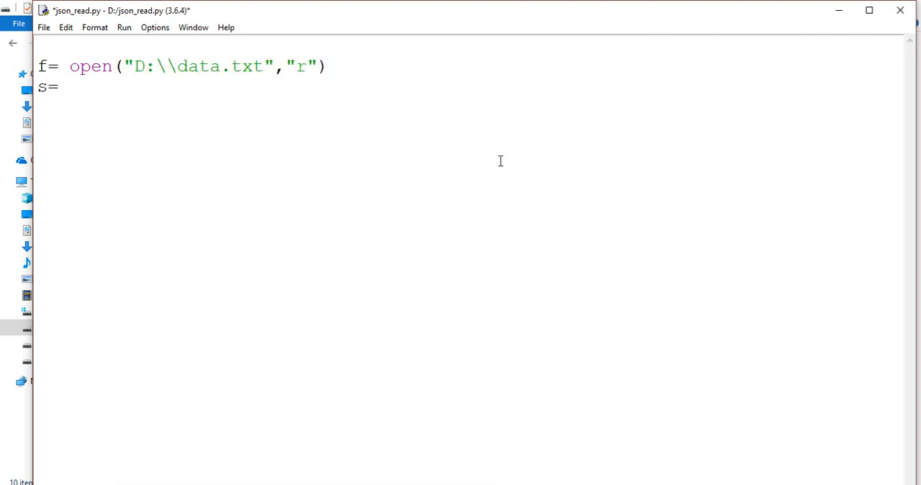
Read the whole file into s with s= f.read()
{"action": "type", "text": "f."}
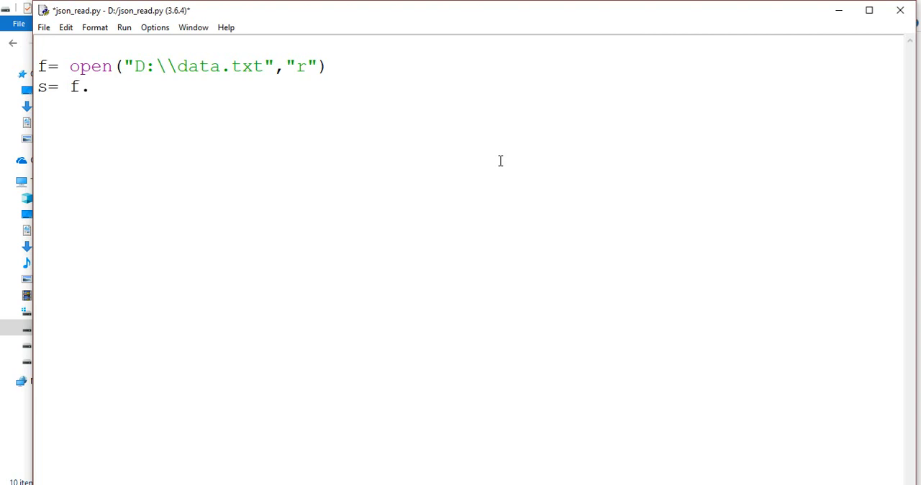
{"action": "type", "text": "read()"}
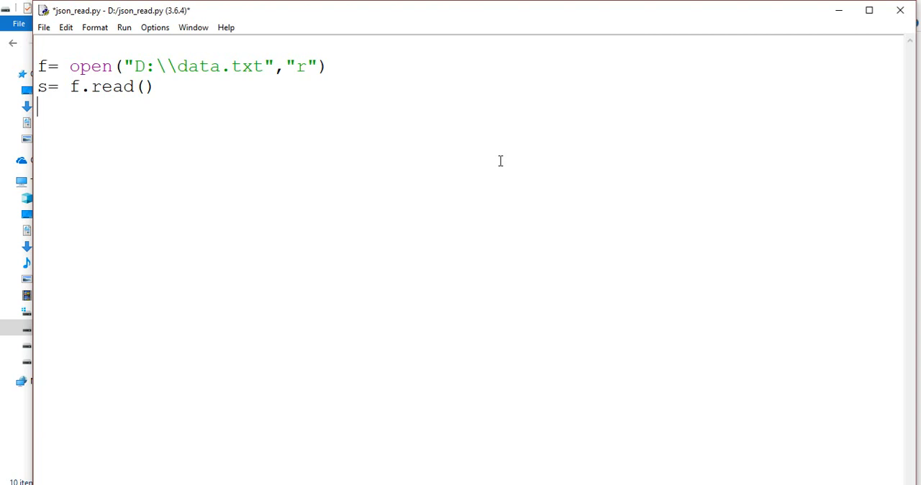
Import json and parse s into person with person= json.loads(s)
{"action": "type", "text": "import"}
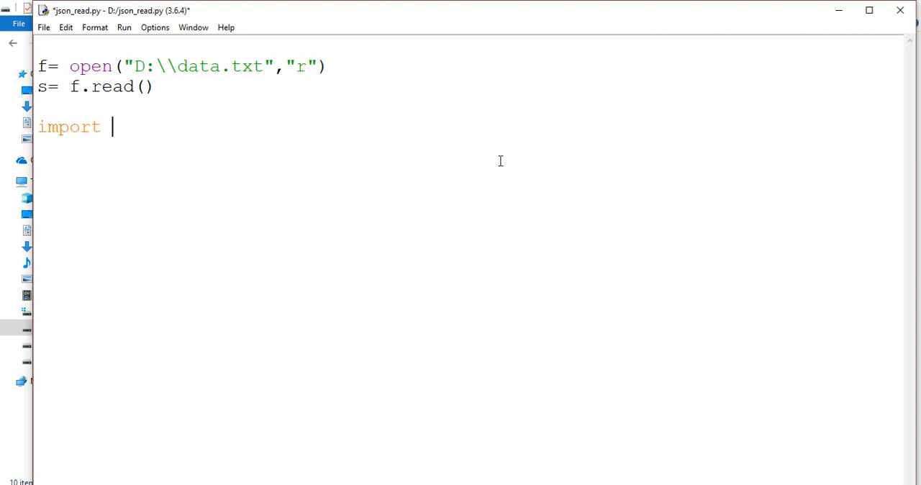
{"action": "type", "text": "json"}
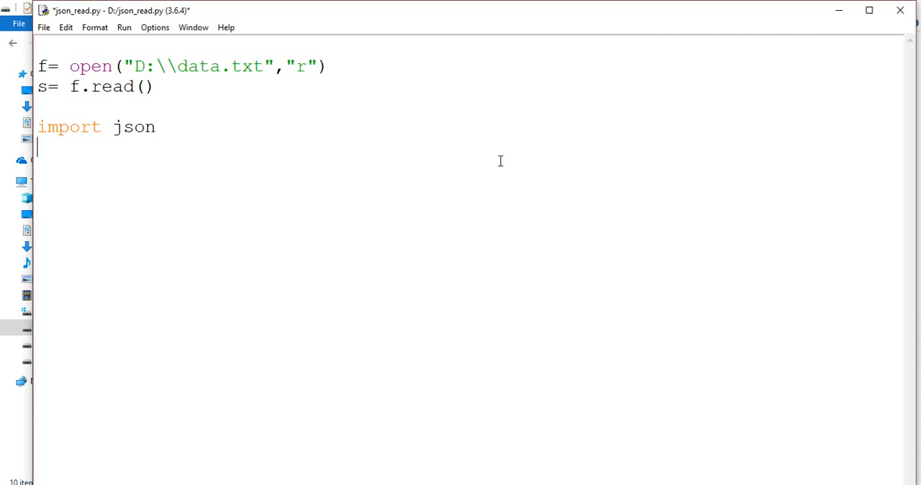
{"action": "type", "text": "per"}
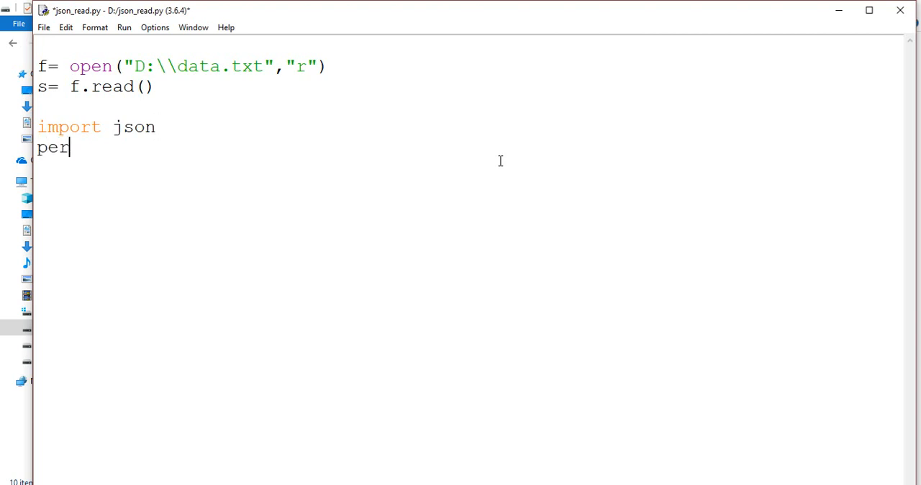
{"action": "type", "text": "son"}
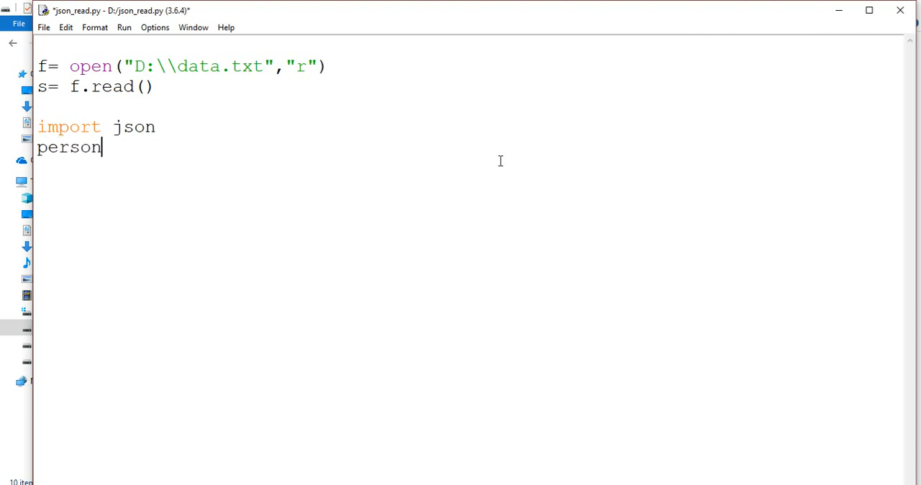
{"action": "type", "text": "="}
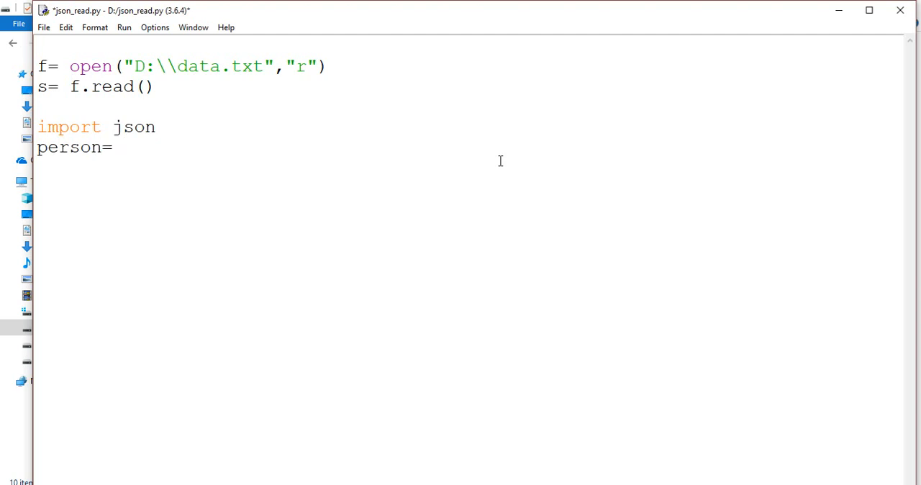
{"action": "type", "text": "json."}
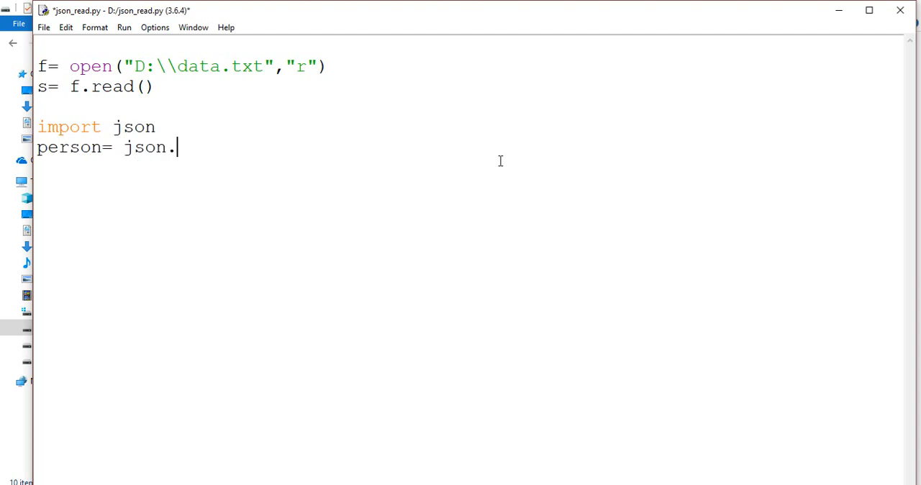
{"action": "type", "text": "loads"}
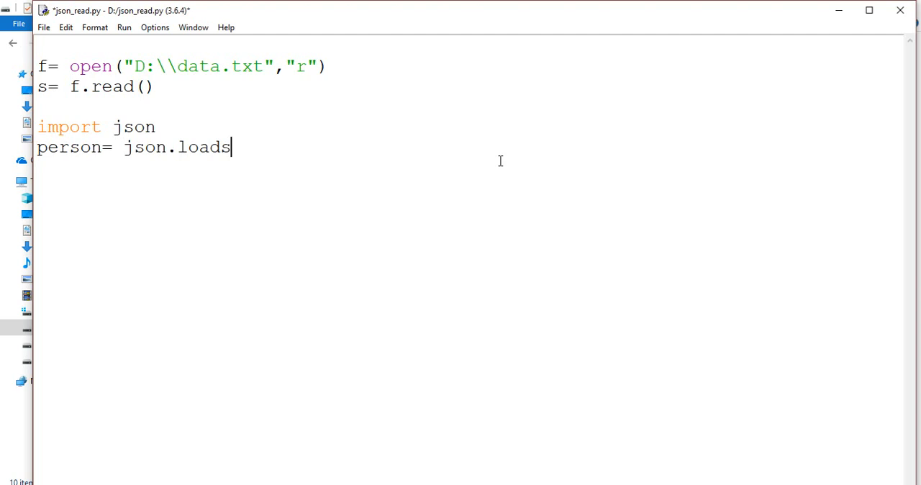
{"action": "type", "text": "(s)"}
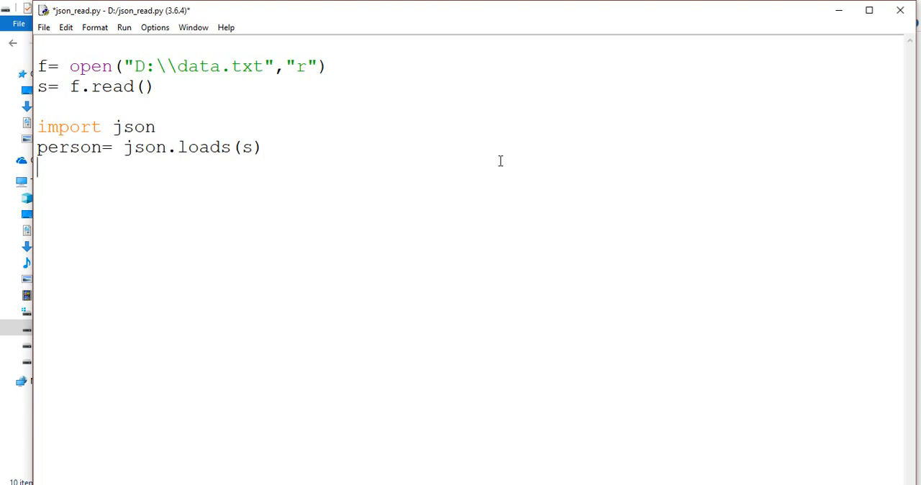
Add a print(person) line to show the parsed dictionary
{"action": "type", "text": "print"}
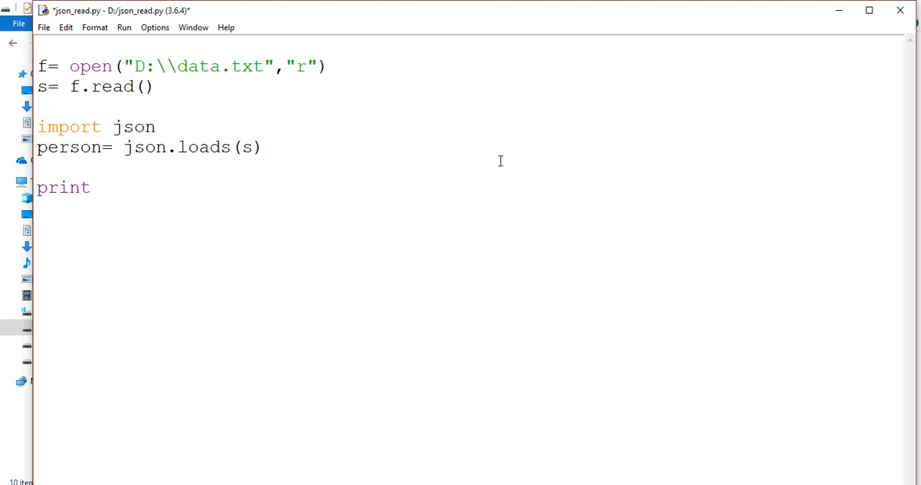
{"action": "type", "text": "(perosn"}
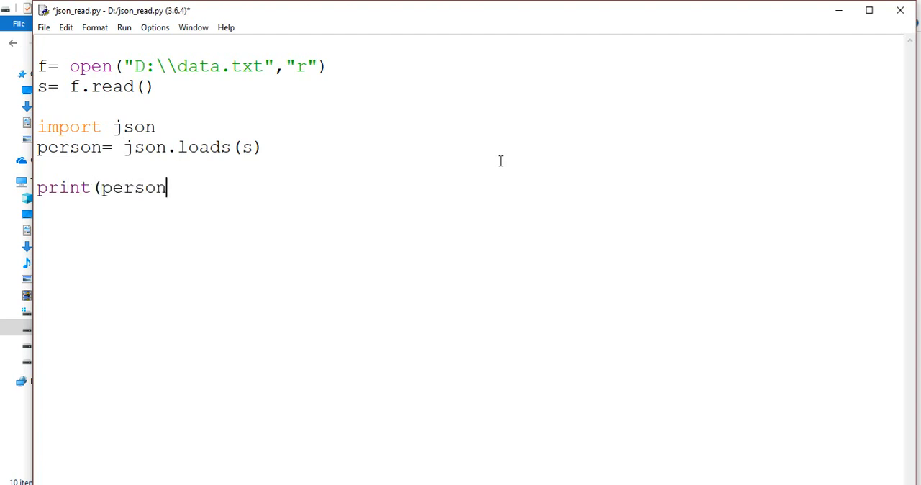
{"action": "type", "text": ")"}
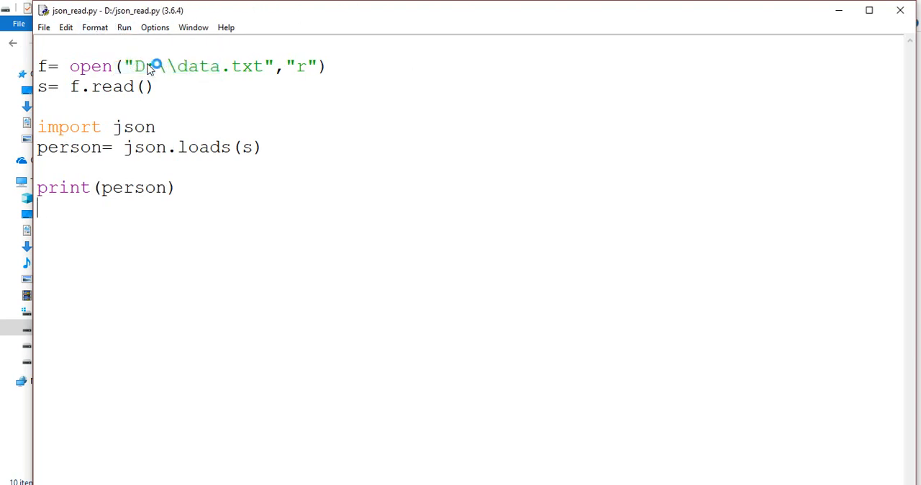
Run the script with F5 and remove the print(person) line from the editor
{"action": "key", "text": "F5"}
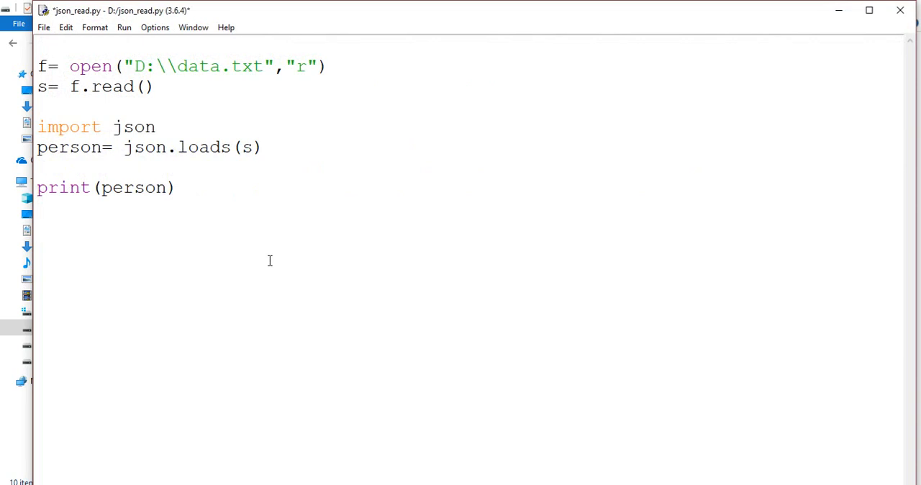
{"action": "left_click", "coordinate": [175, 187]}
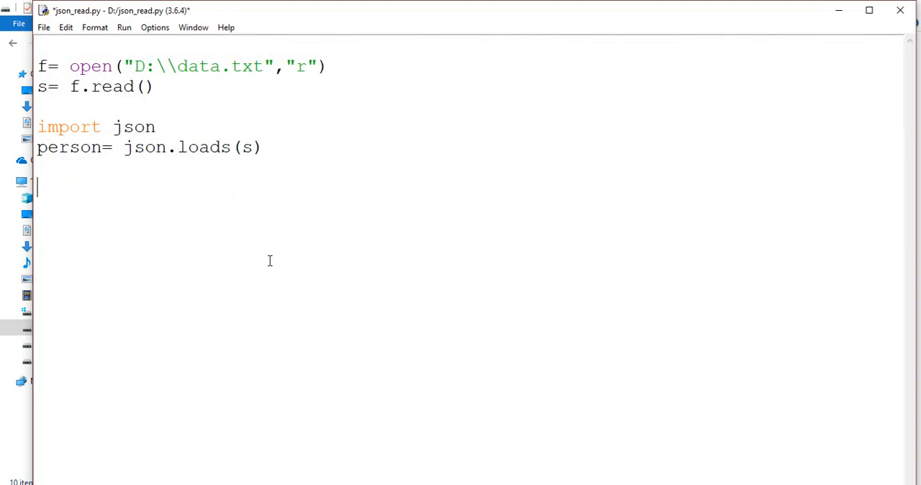
Write print(person['shiraz']) to print the shiraz entry
{"action": "type", "text": "print("}
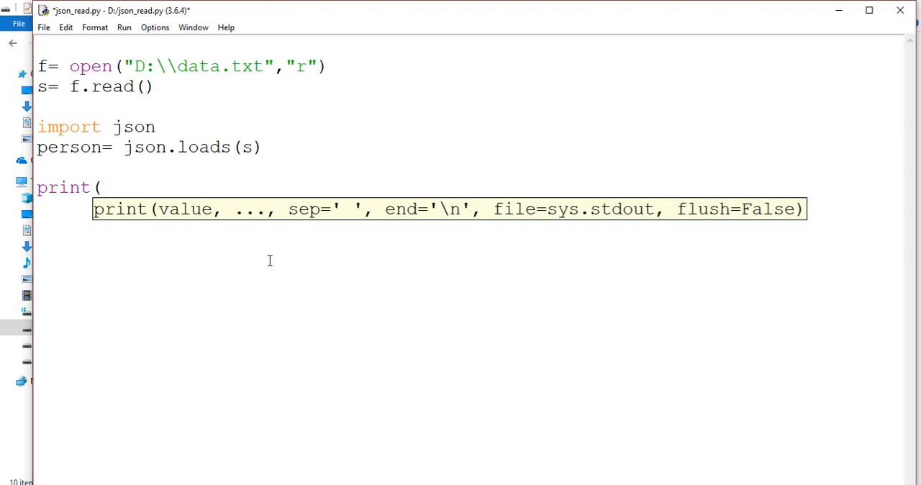
{"action": "type", "text": "pers"}
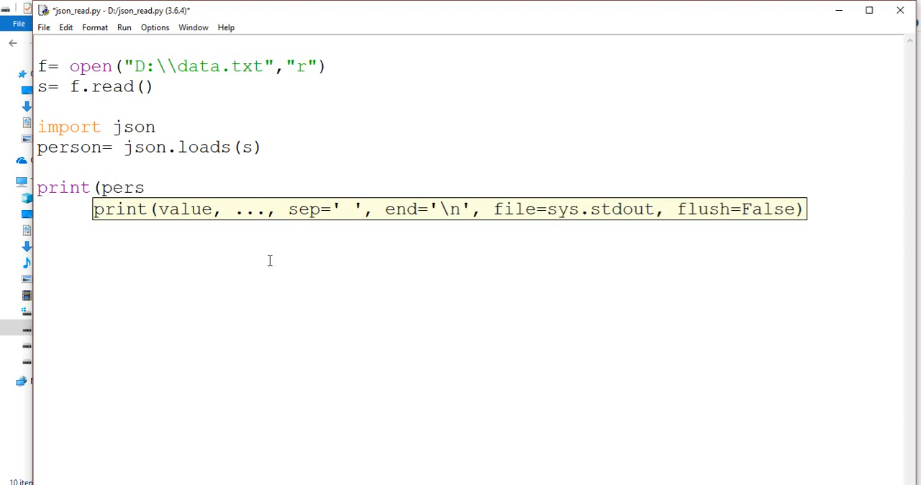
{"action": "type", "text": "on["}
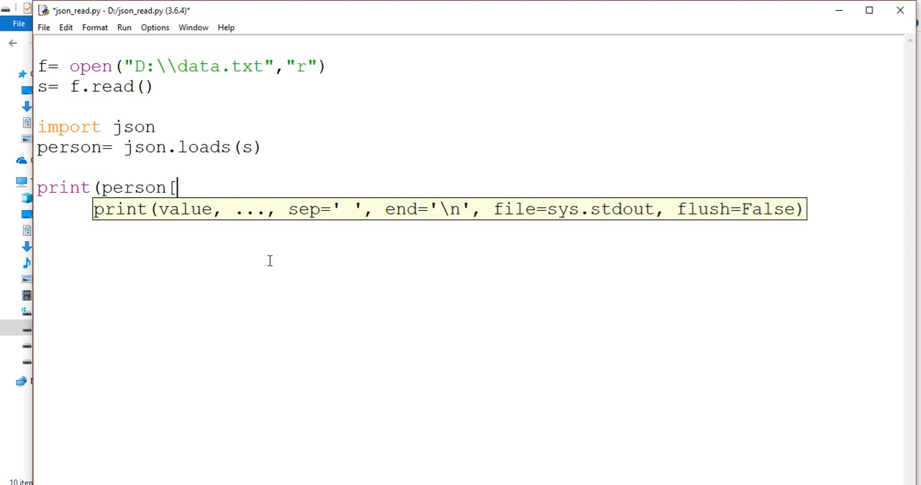
{"action": "type", "text": "'"}
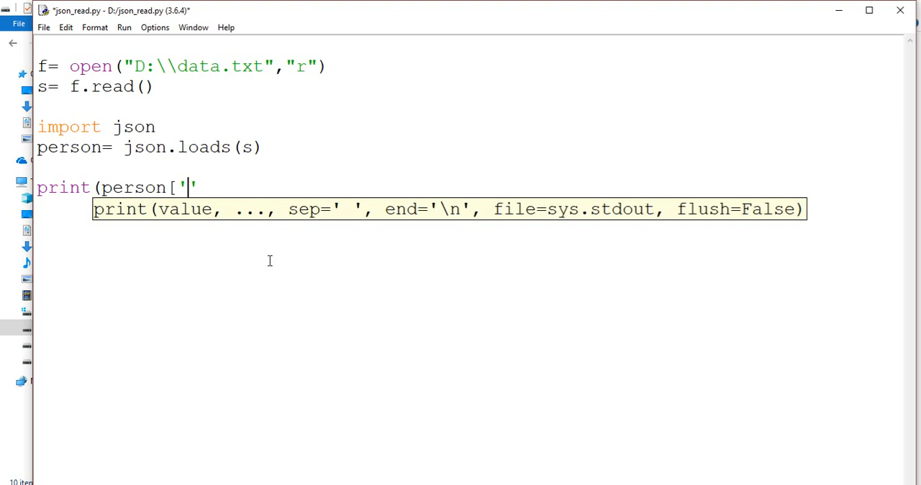
{"action": "type", "text": "shiraz"}
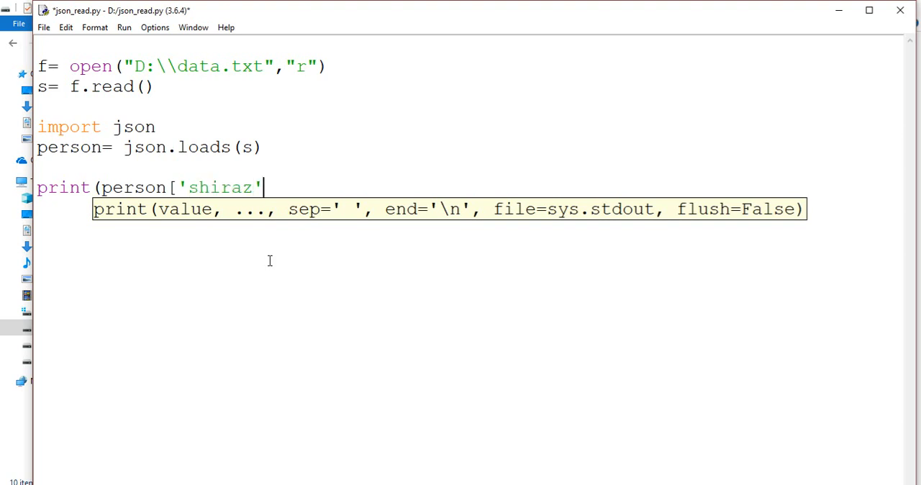
{"action": "type", "text": "])"}
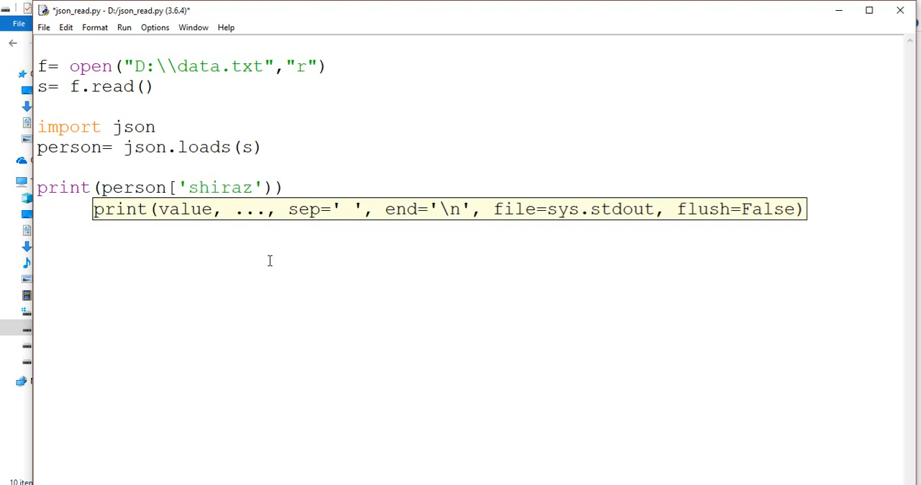
Extend the lookup to person['shiraz']['email_id'] to print the nested email value
{"action": "left_click", "coordinate": [124, 28]}
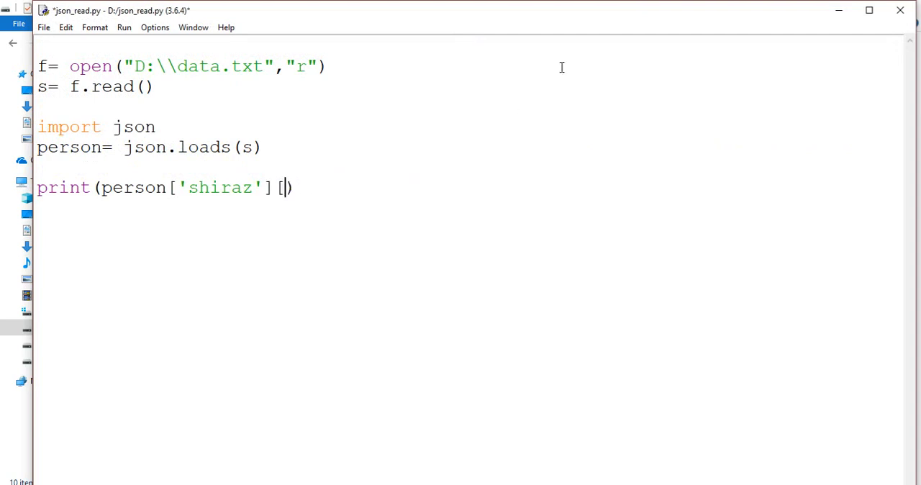
{"action": "type", "text": "'email_'"}
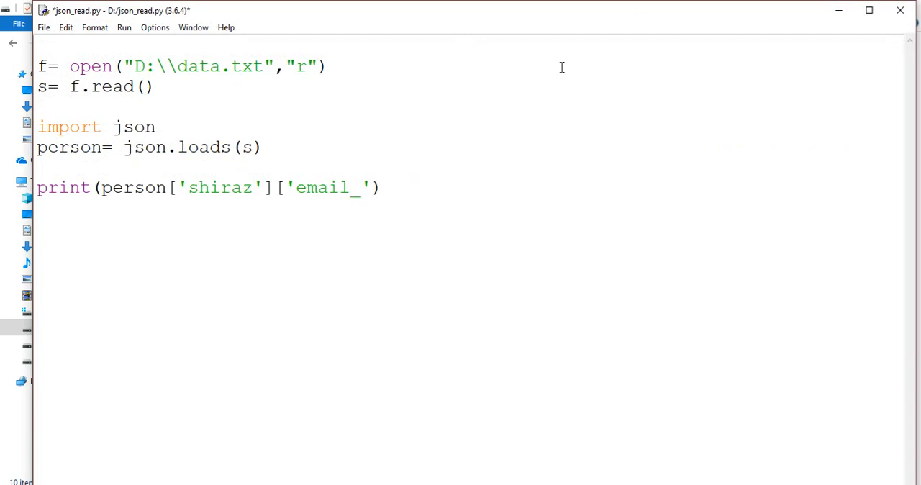
{"action": "type", "text": "id"}
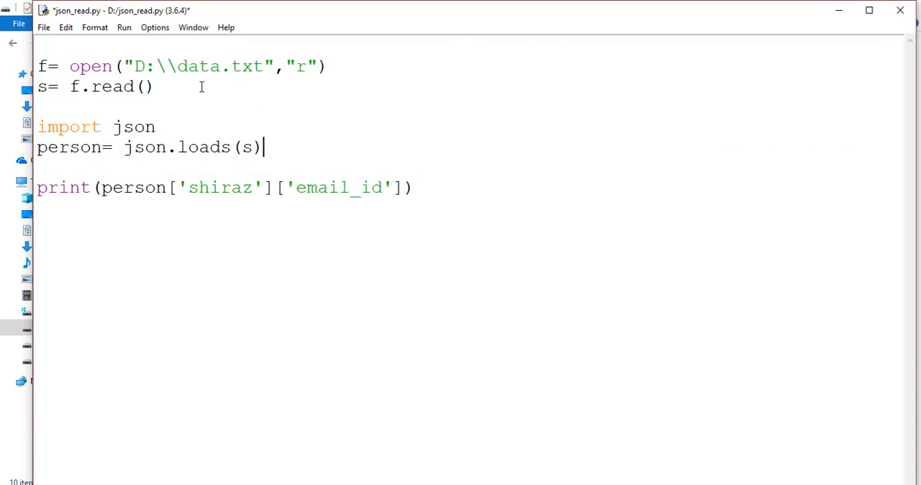
{"action": "left_click", "coordinate": [123, 27]}
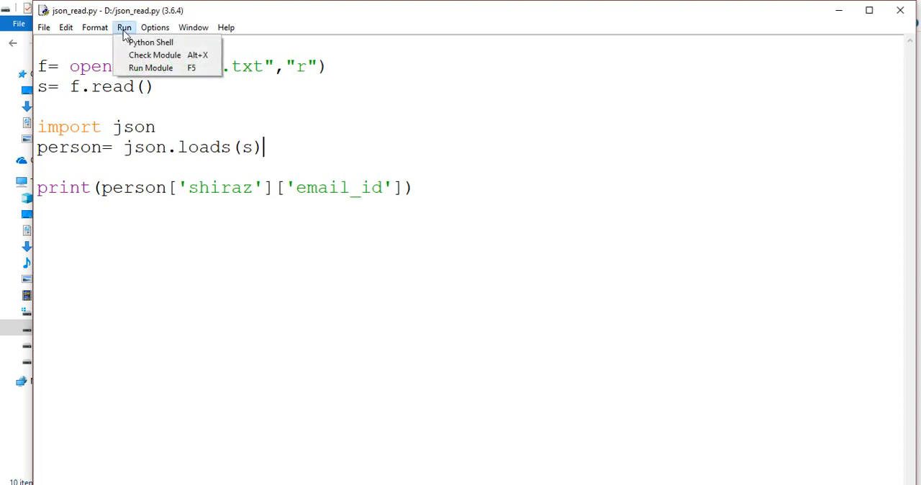
{"action": "left_click", "coordinate": [151, 68]}
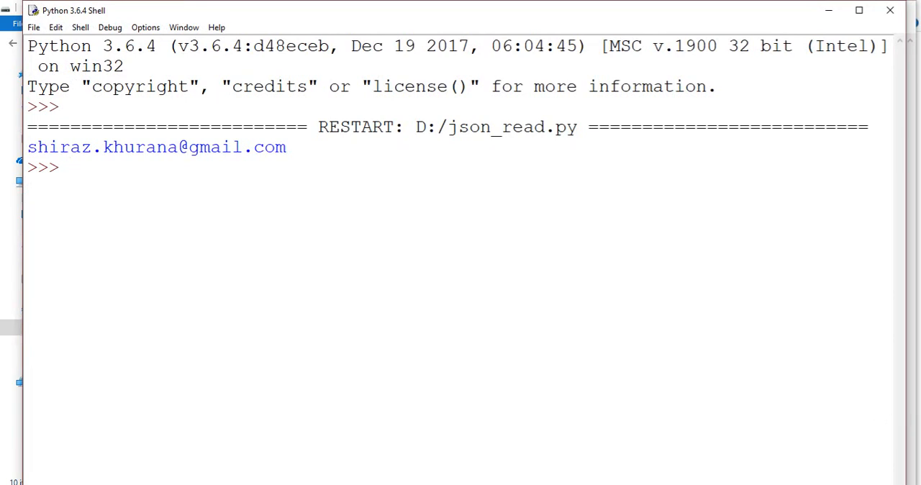
{"action": "mouse_move", "coordinate": [751, 284]}
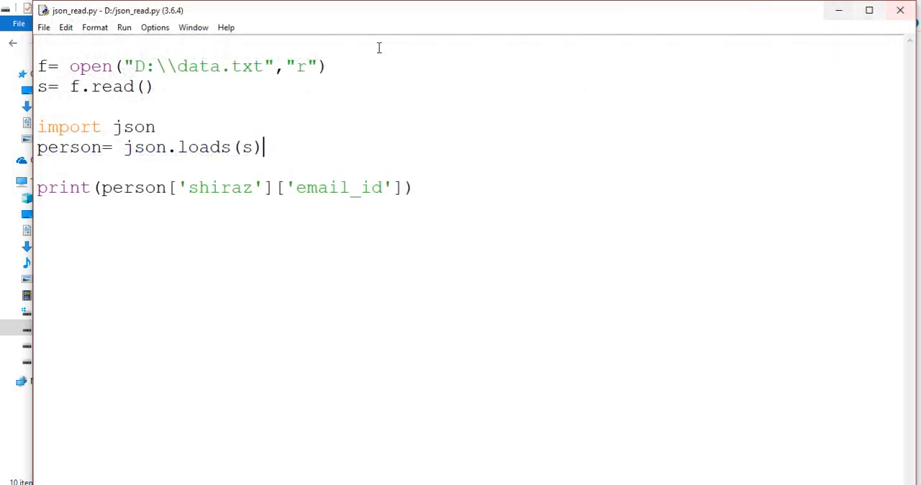
{"action": "left_click", "coordinate": [124, 28]}
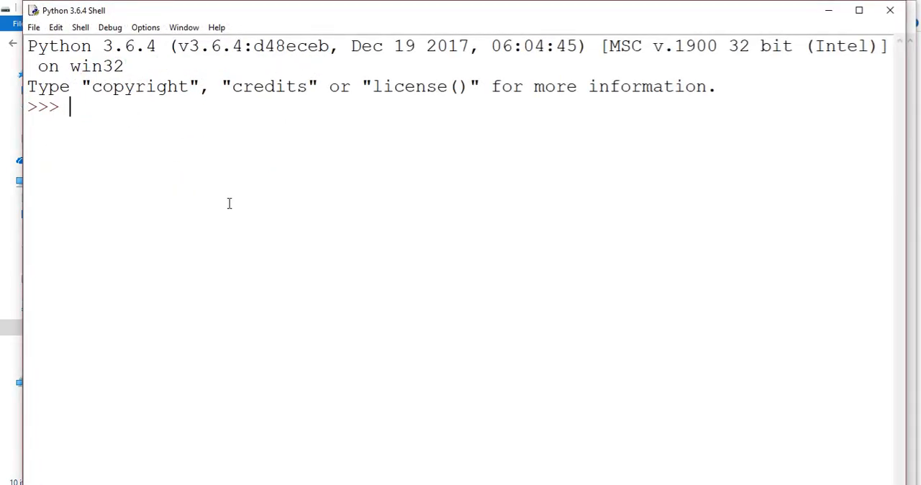
{"action": "mouse_move", "coordinate": [290, 242]}
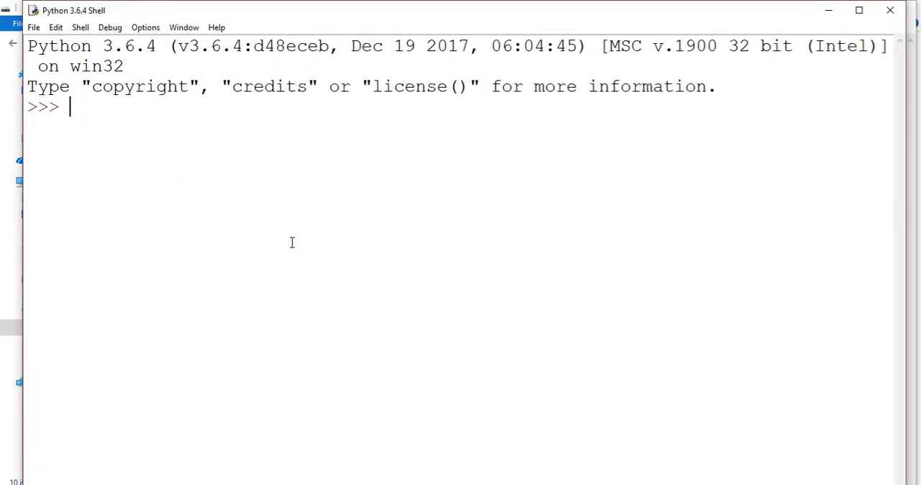
Import json in the shell
{"action": "type", "text": "imop"}
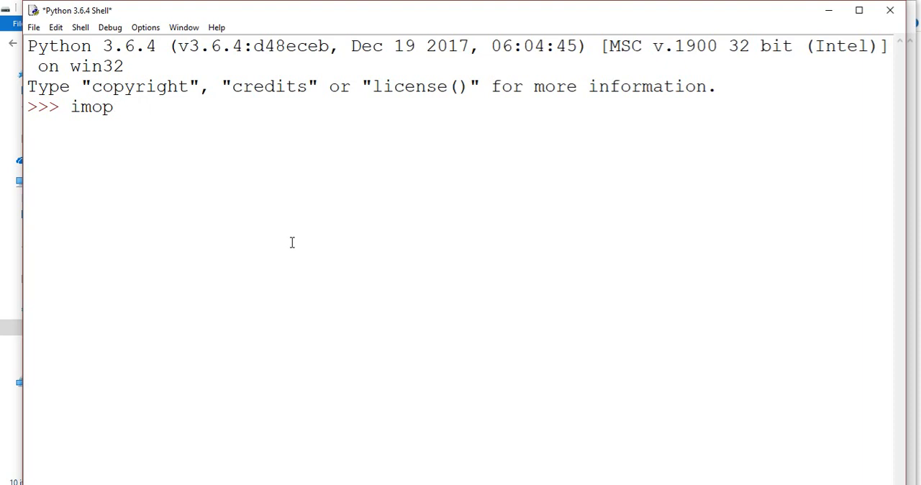
{"action": "type", "text": "ort"}
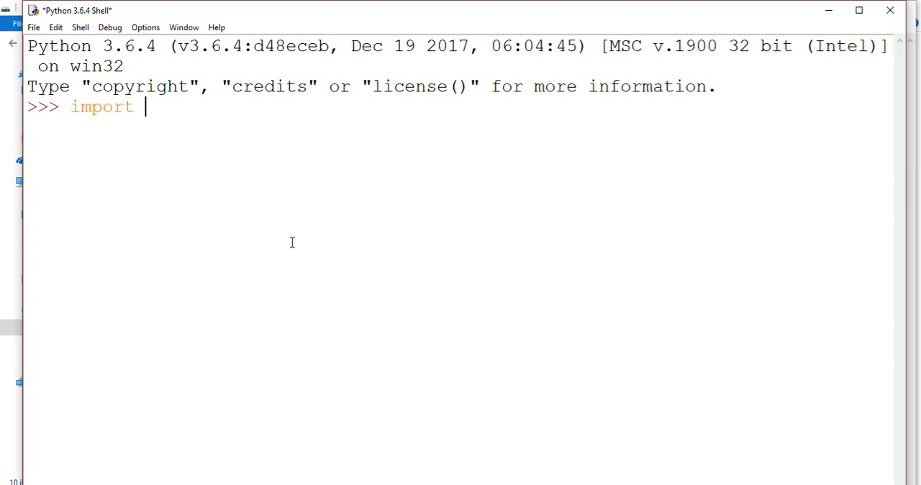
{"action": "type", "text": "json"}
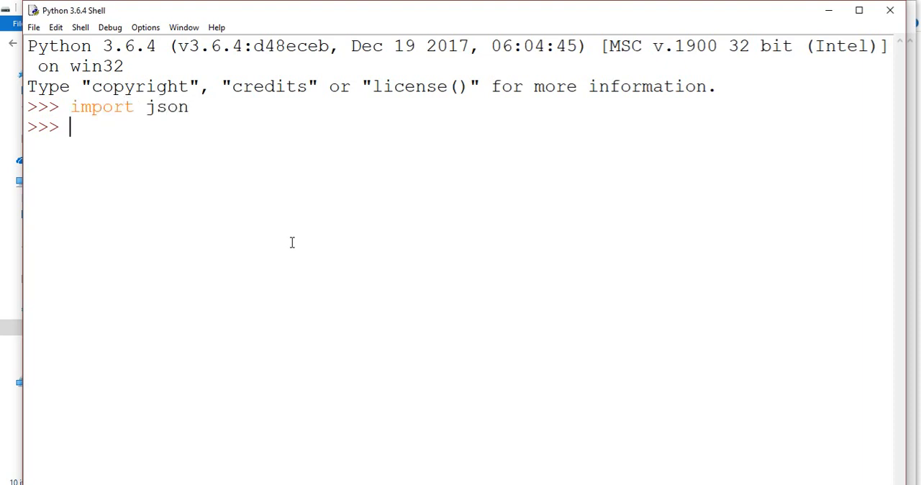
Begin a with block opening "D:\\Python excercise\\kit.json" as json_data, fixing the stray 0
{"action": "type", "text": "with"}
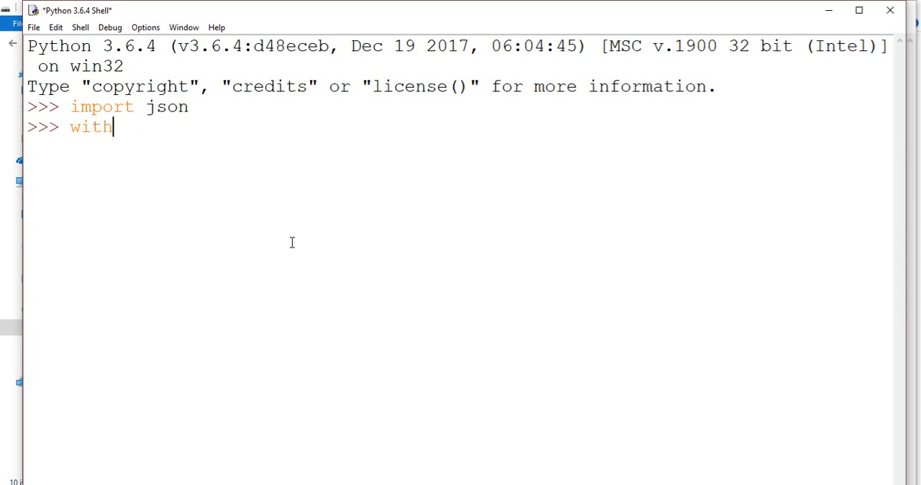
{"action": "type", "text": "open"}
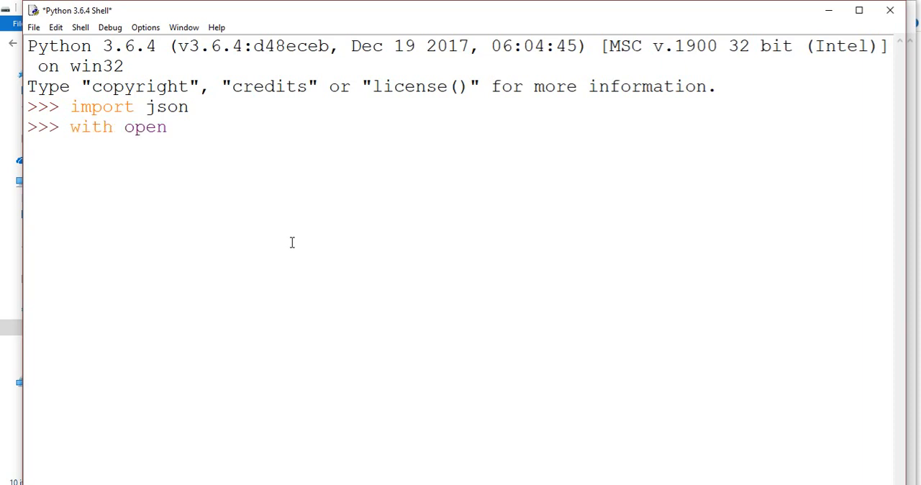
{"action": "type", "text": "("}
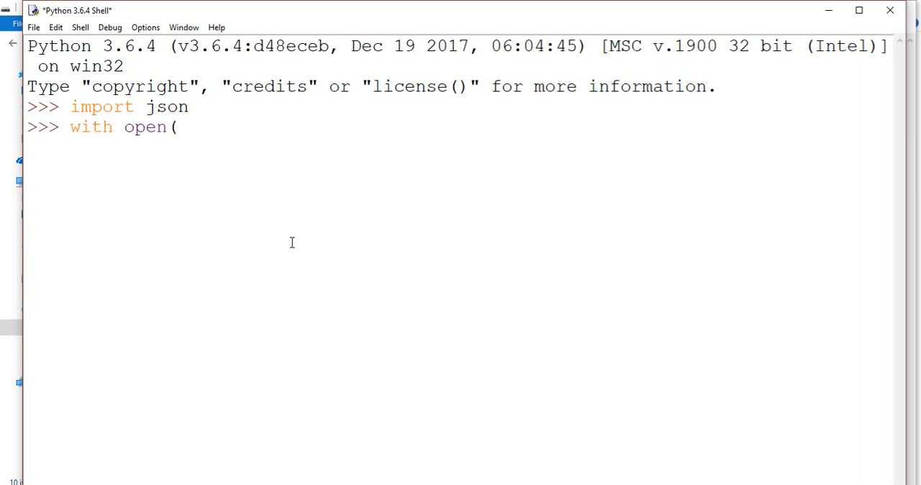
{"action": "type", "text": "\""}
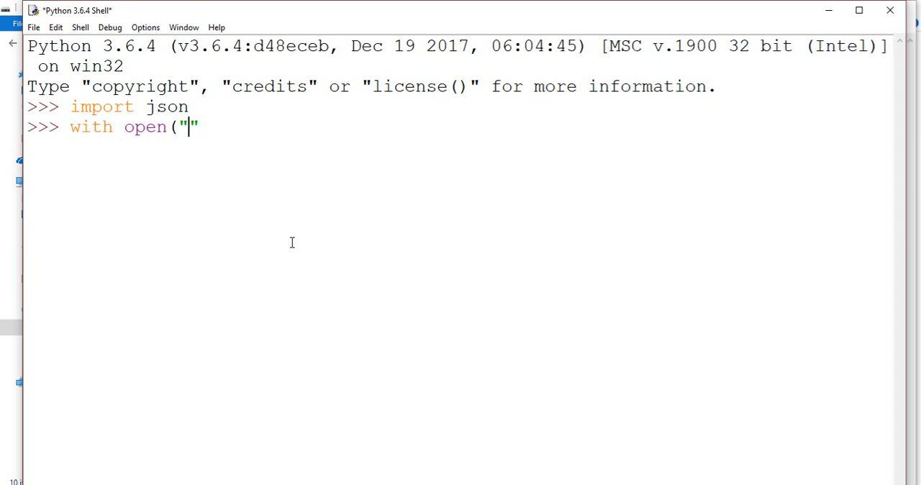
{"action": "type", "text": "\"D:"}
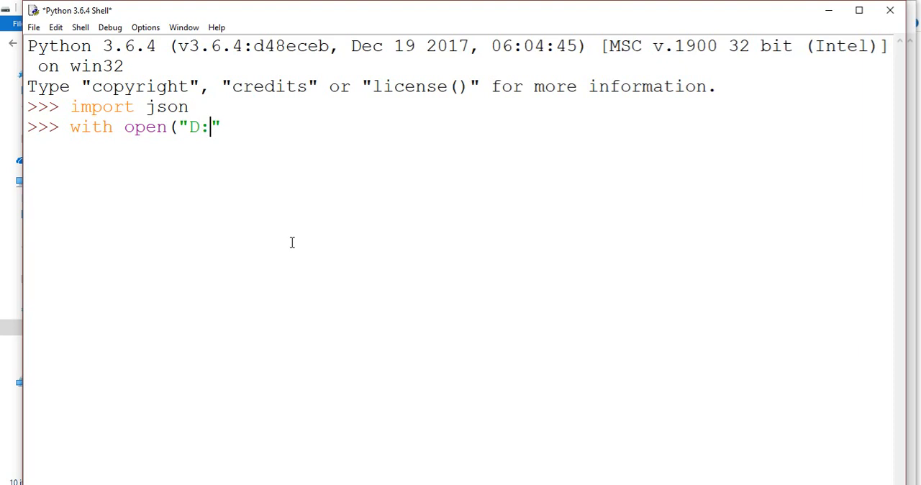
{"action": "type", "text": "\\P"}
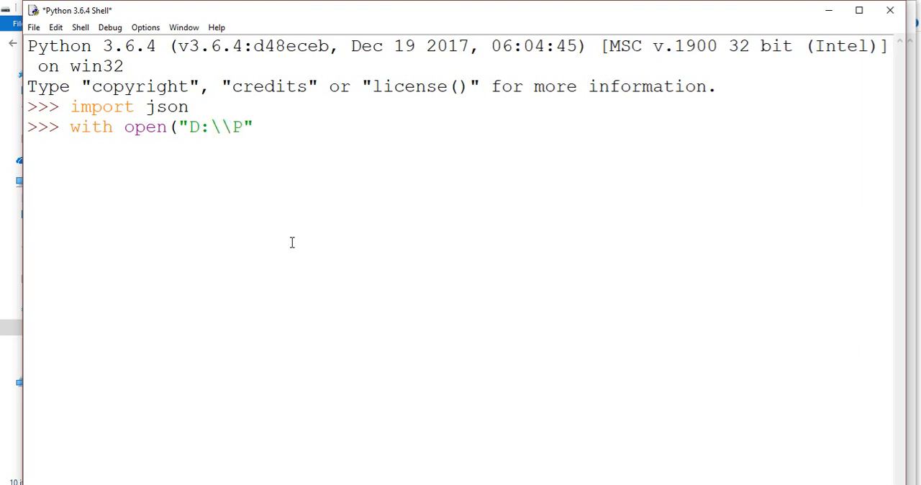
{"action": "type", "text": "ython e"}
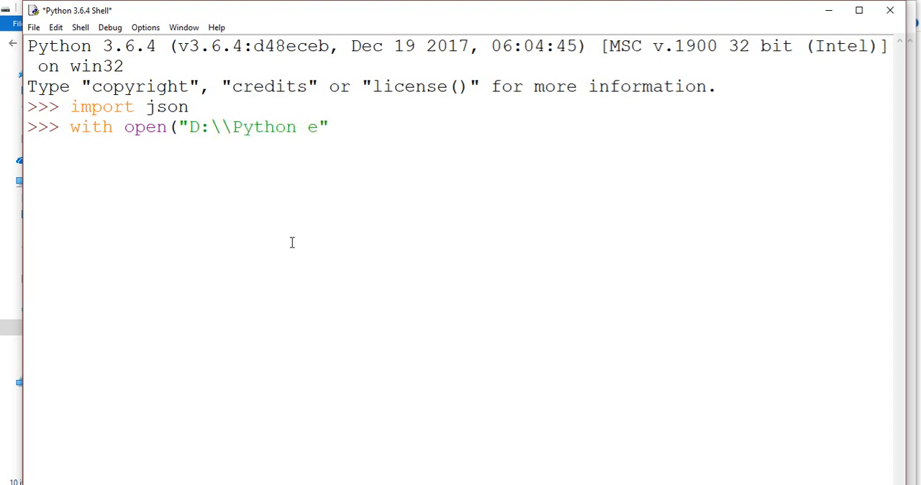
{"action": "type", "text": "xcercise"}
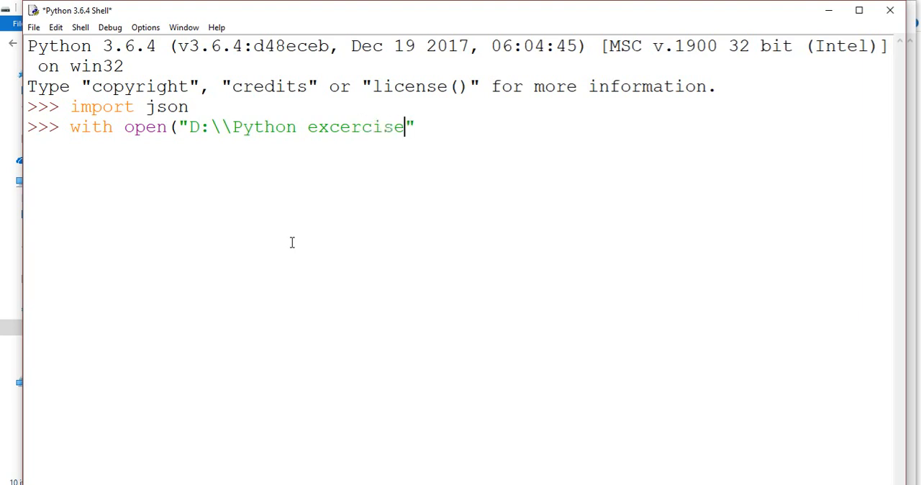
{"action": "type", "text": "\\\\kit.json"}
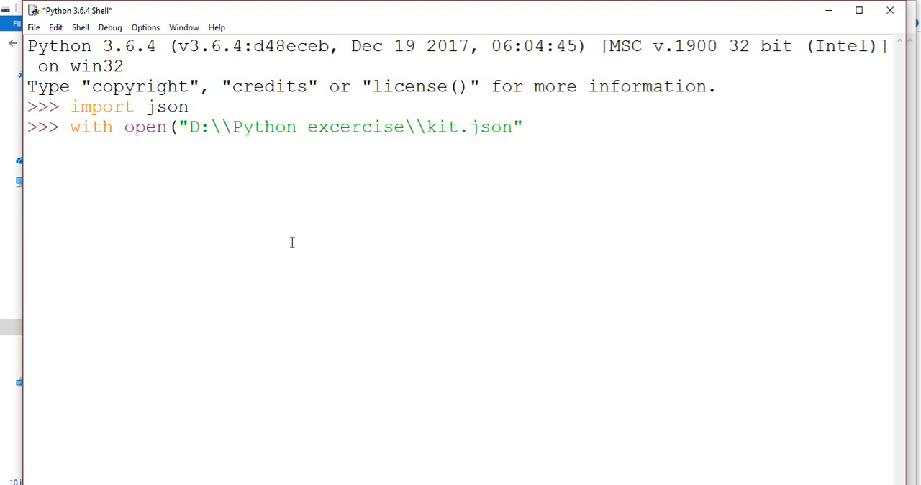
{"action": "type", "text": "0"}
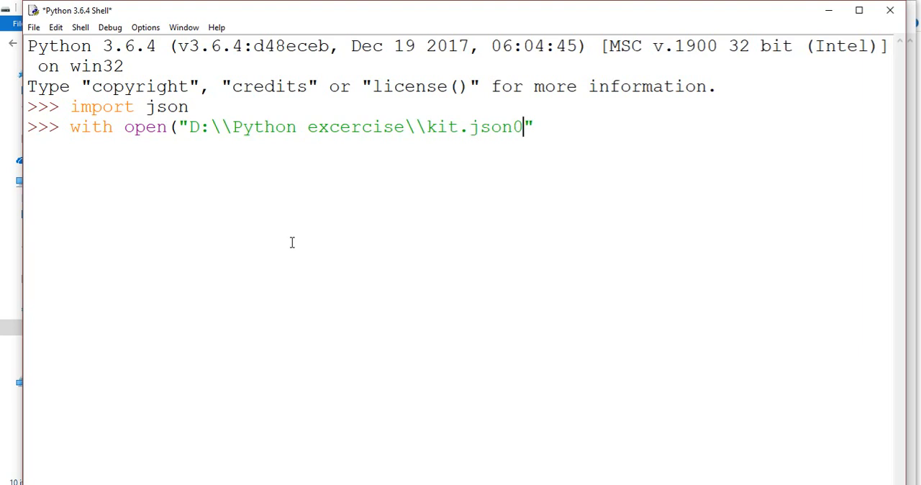
{"action": "key", "text": "Backspace"}
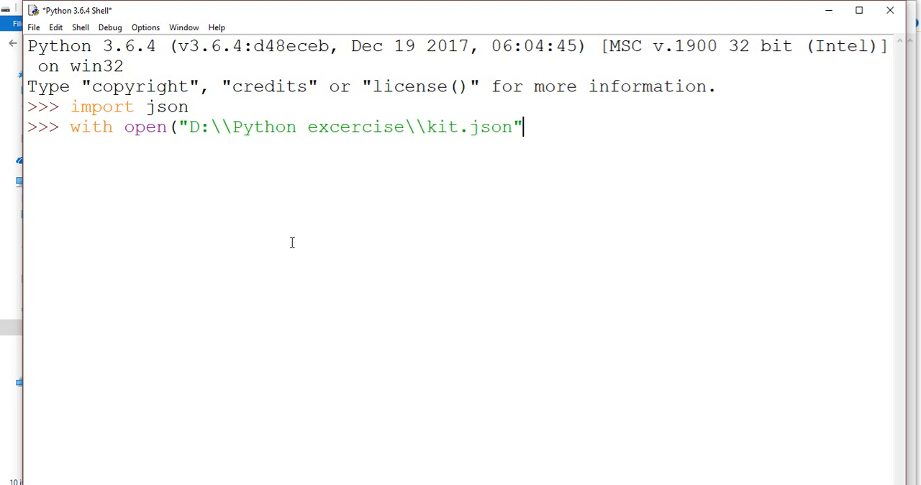
{"action": "type", "text": ")"}
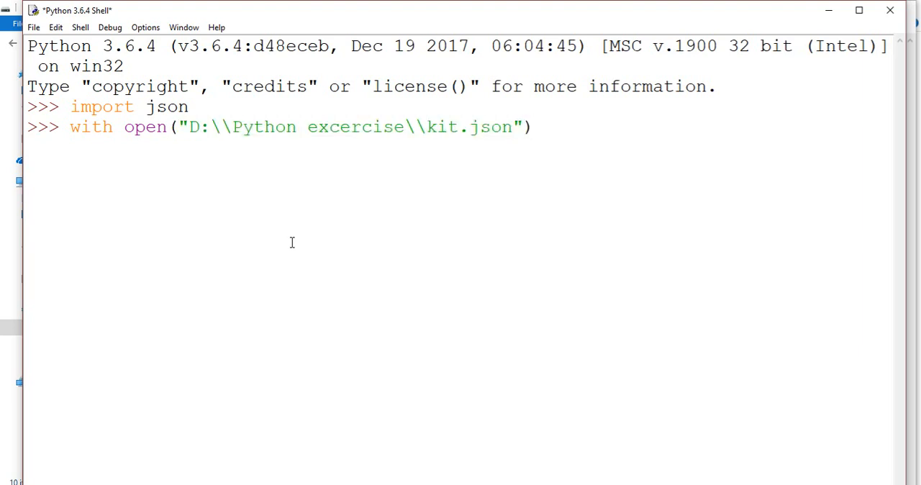
{"action": "type", "text": "as j"}
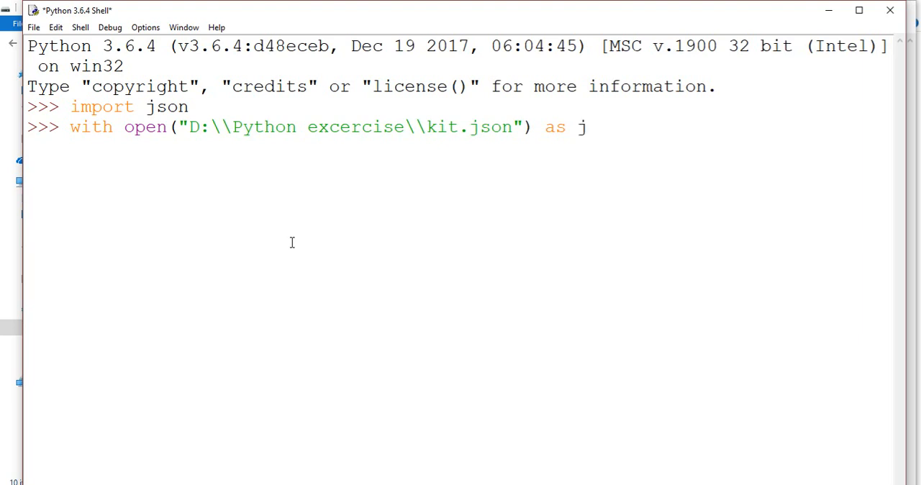
{"action": "type", "text": "son_data:"}
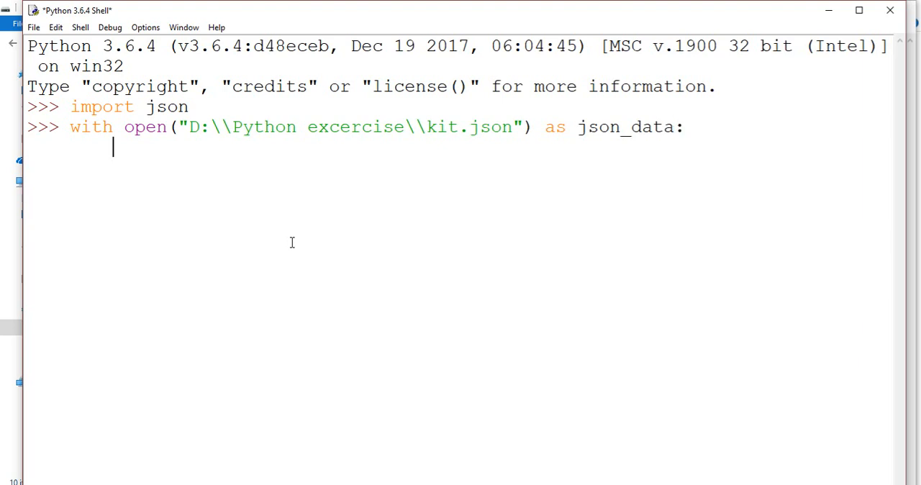
Load the file into d with d= json.load(json_data) inside the with block
{"action": "type", "text": "d="}
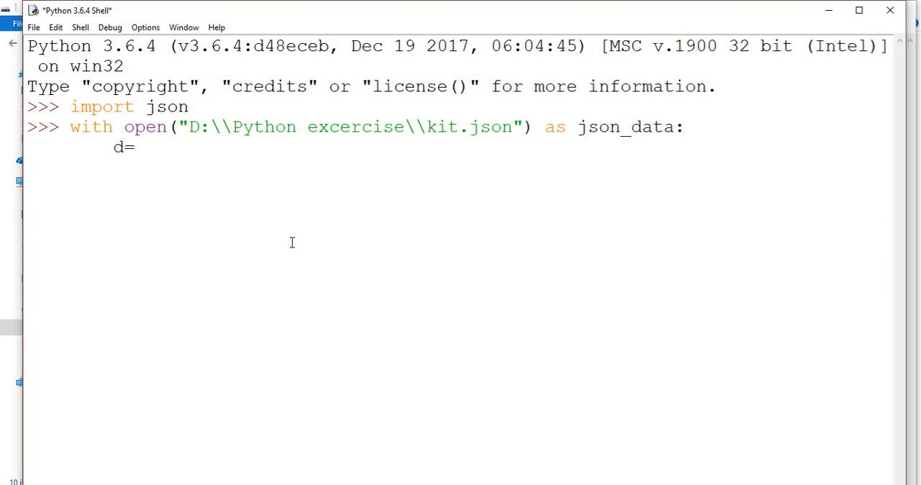
{"action": "type", "text": "jso"}
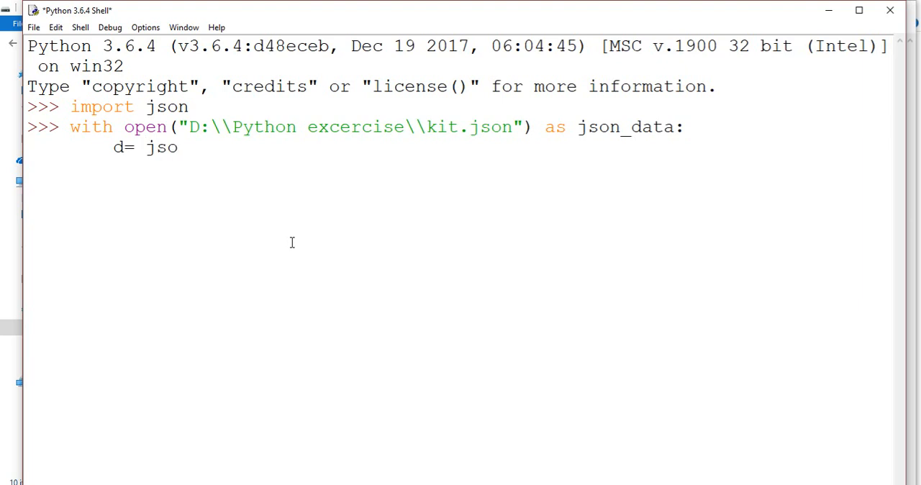
{"action": "type", "text": "n"}
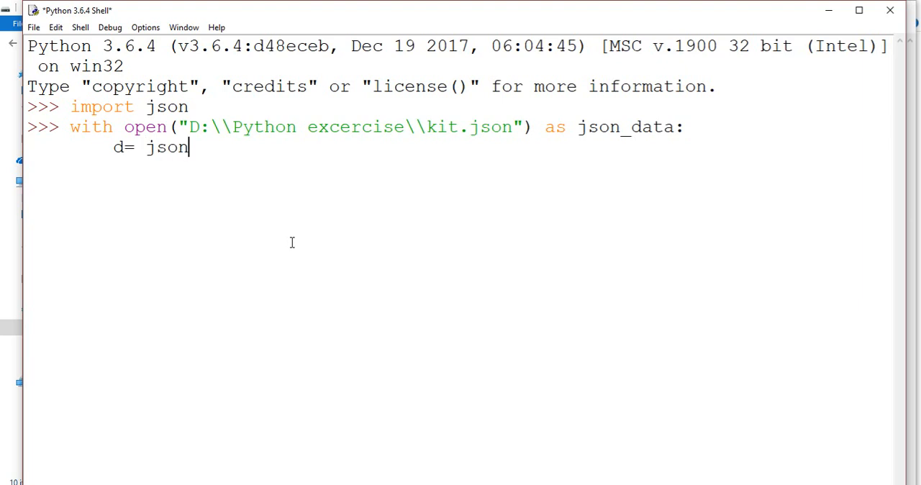
{"action": "type", "text": ".load"}
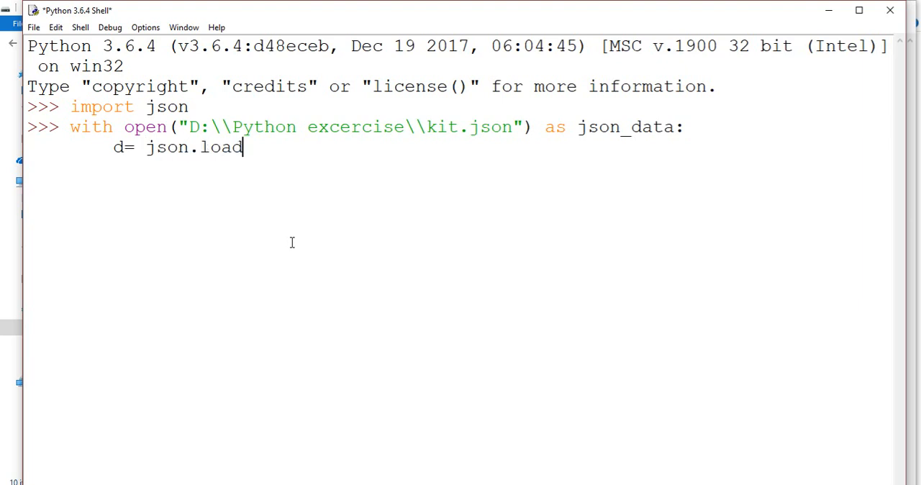
{"action": "type", "text": "("}
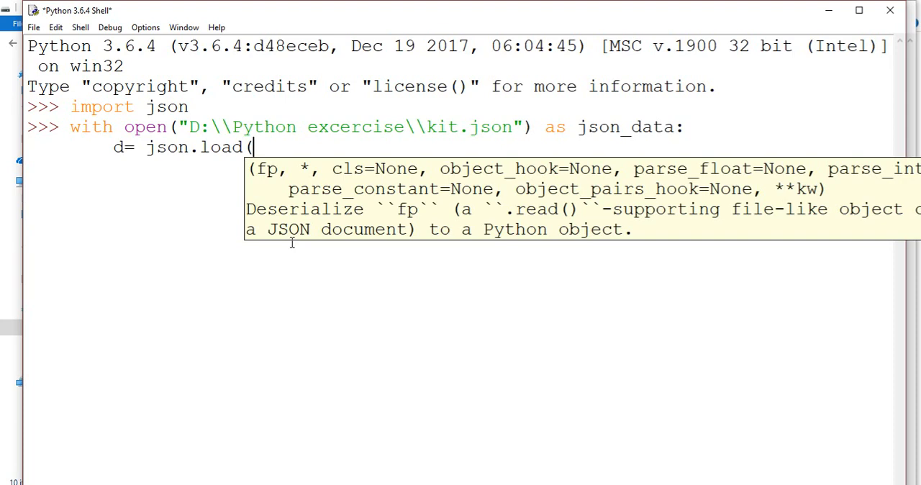
{"action": "type", "text": "json_data)"}
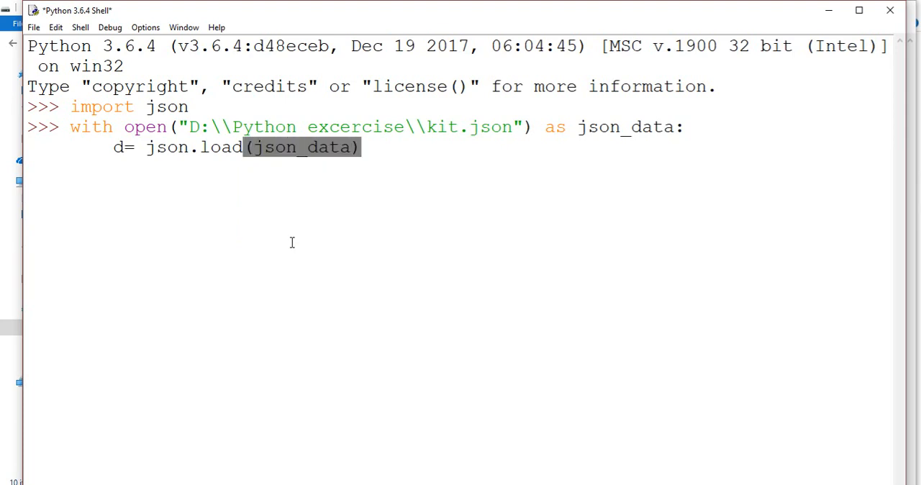
Add print(d) to the with block's body
{"action": "type", "text": "p"}
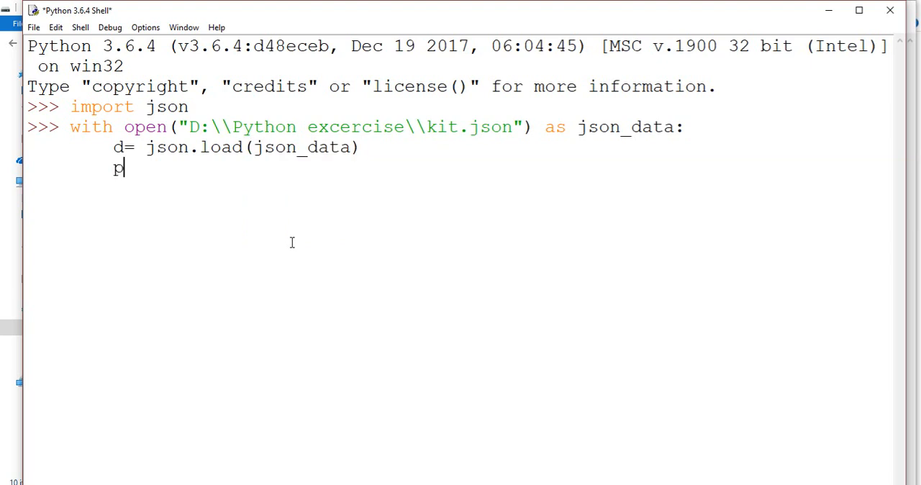
{"action": "type", "text": "rint"}
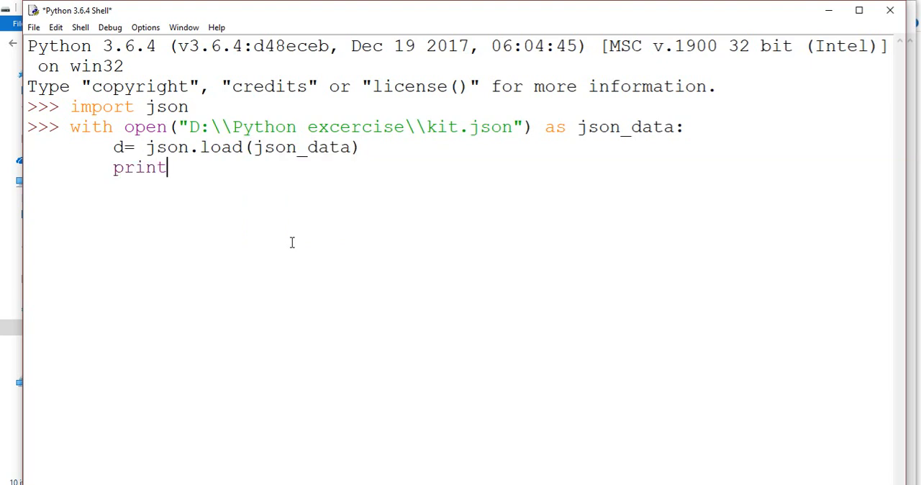
{"action": "type", "text": "(d)"}
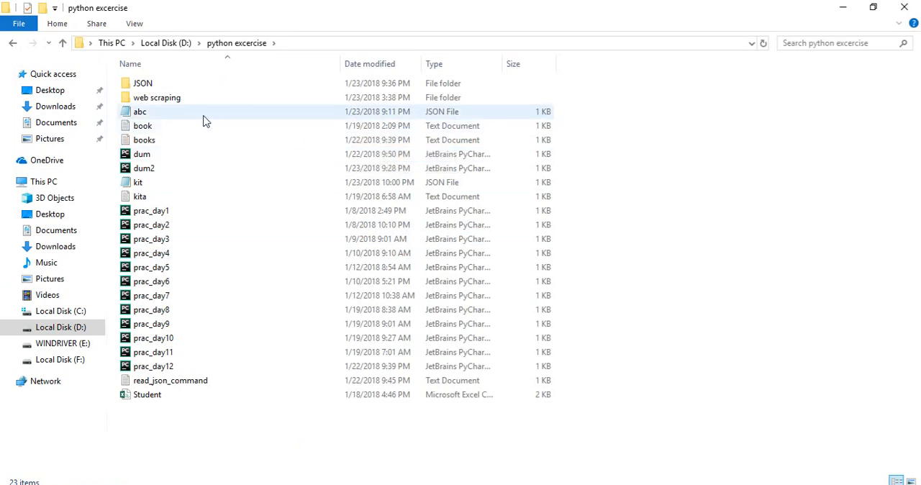
{"action": "double_click", "coordinate": [138, 183]}
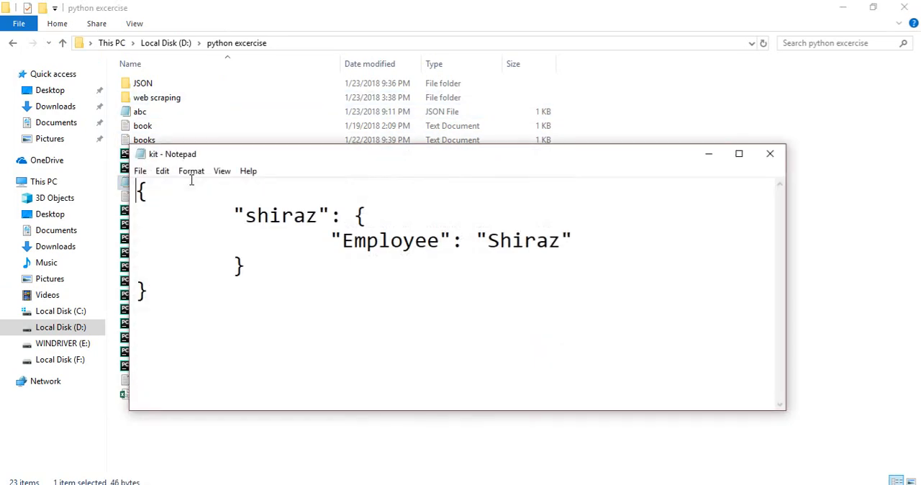
{"action": "left_click", "coordinate": [738, 153]}
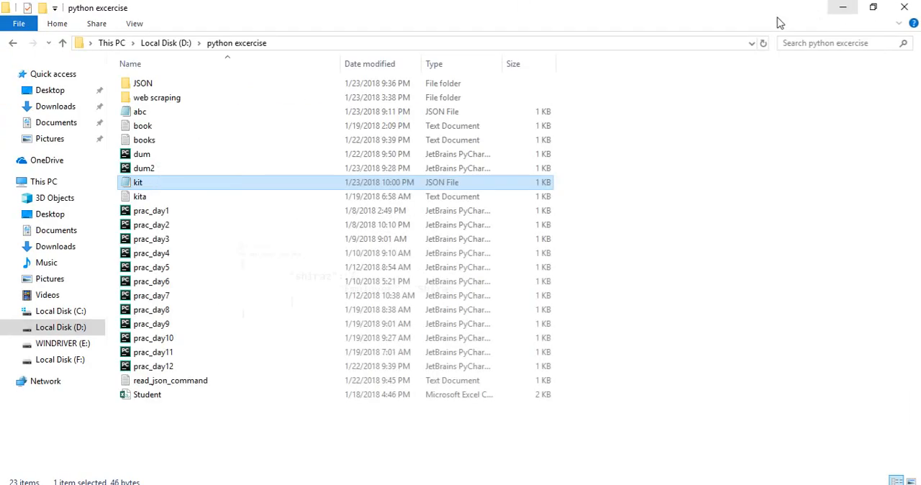
{"action": "mouse_move", "coordinate": [842, 12]}
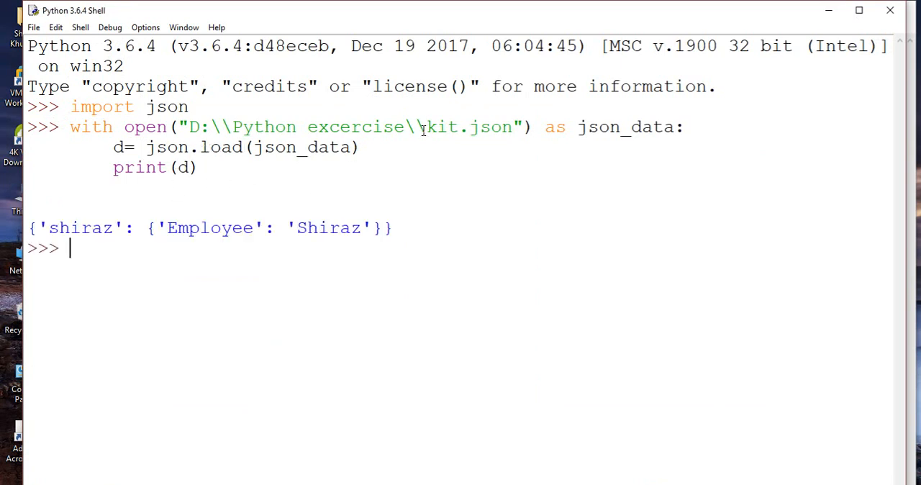
Select the printed nested dictionary {'shiraz': {'Employee': 'Shiraz'}} in the shell output
{"action": "left_click_drag", "start_coordinate": [209, 126], "coordinate": [362, 147]}
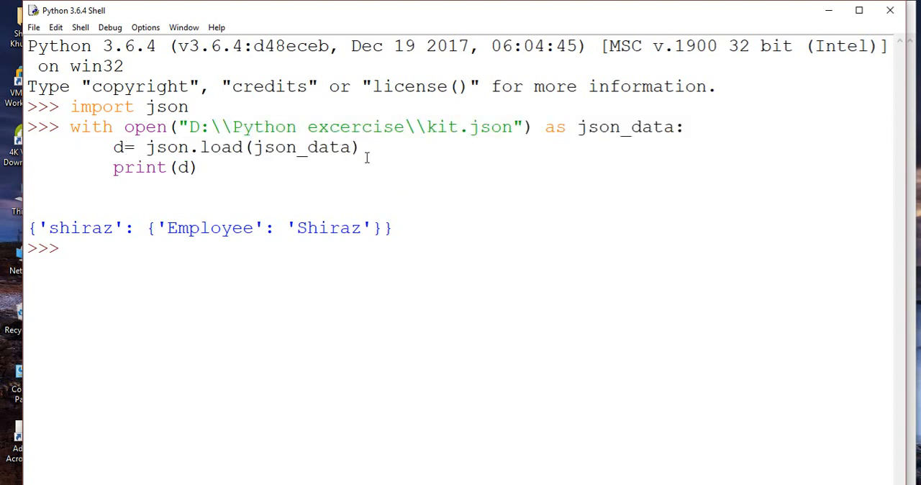
{"action": "mouse_move", "coordinate": [354, 411]}
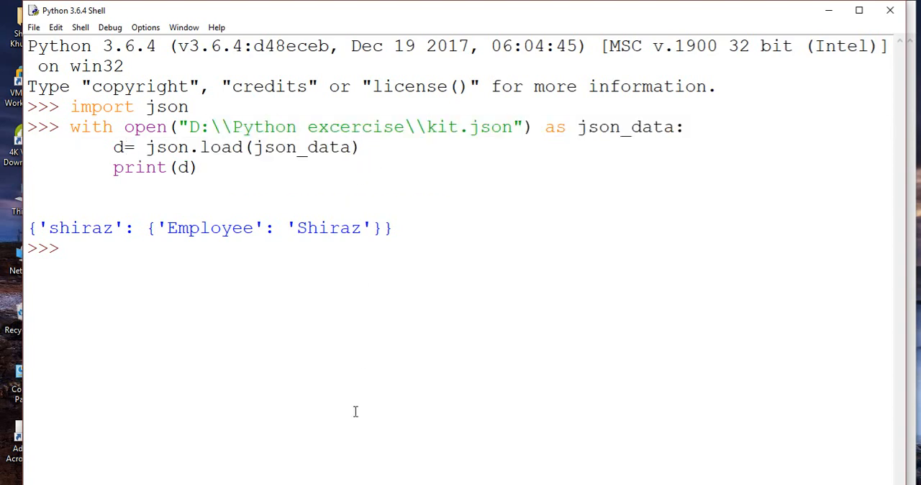